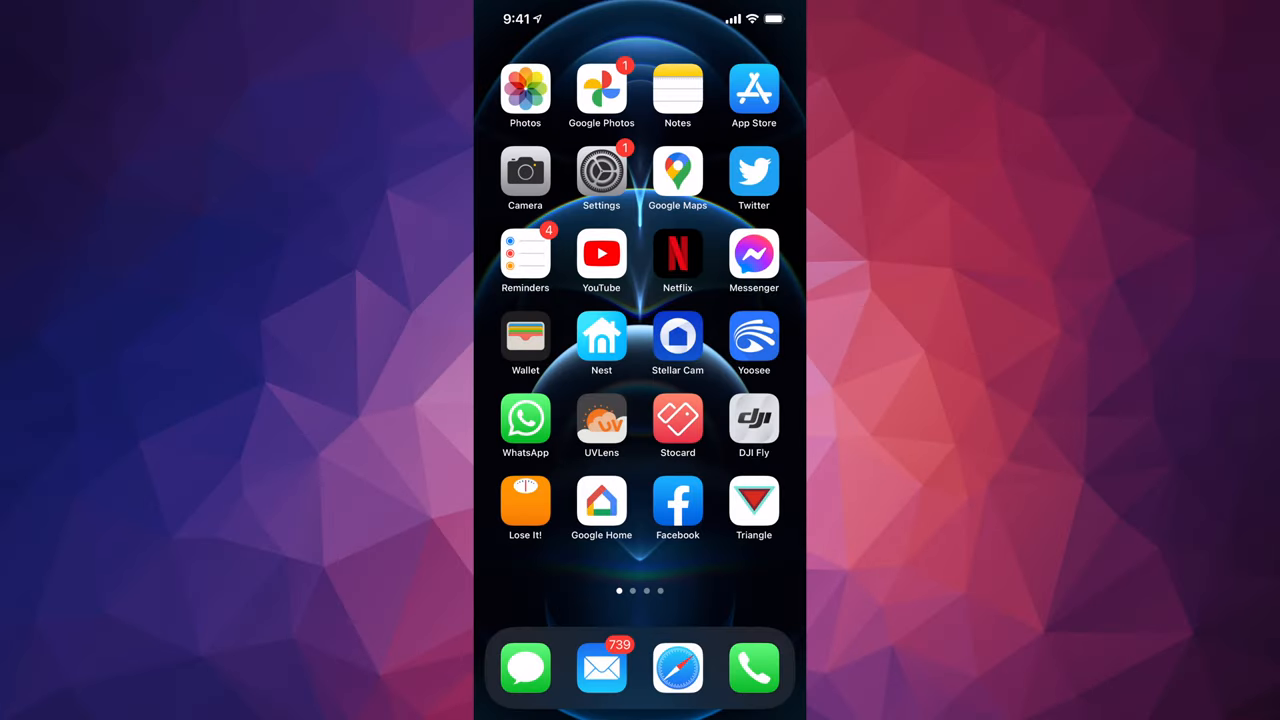
- Launch the App Store, search for 'alexa', and scroll to the Amazon Alexa listing
{"action": "left_click", "coordinate": [753, 88]}
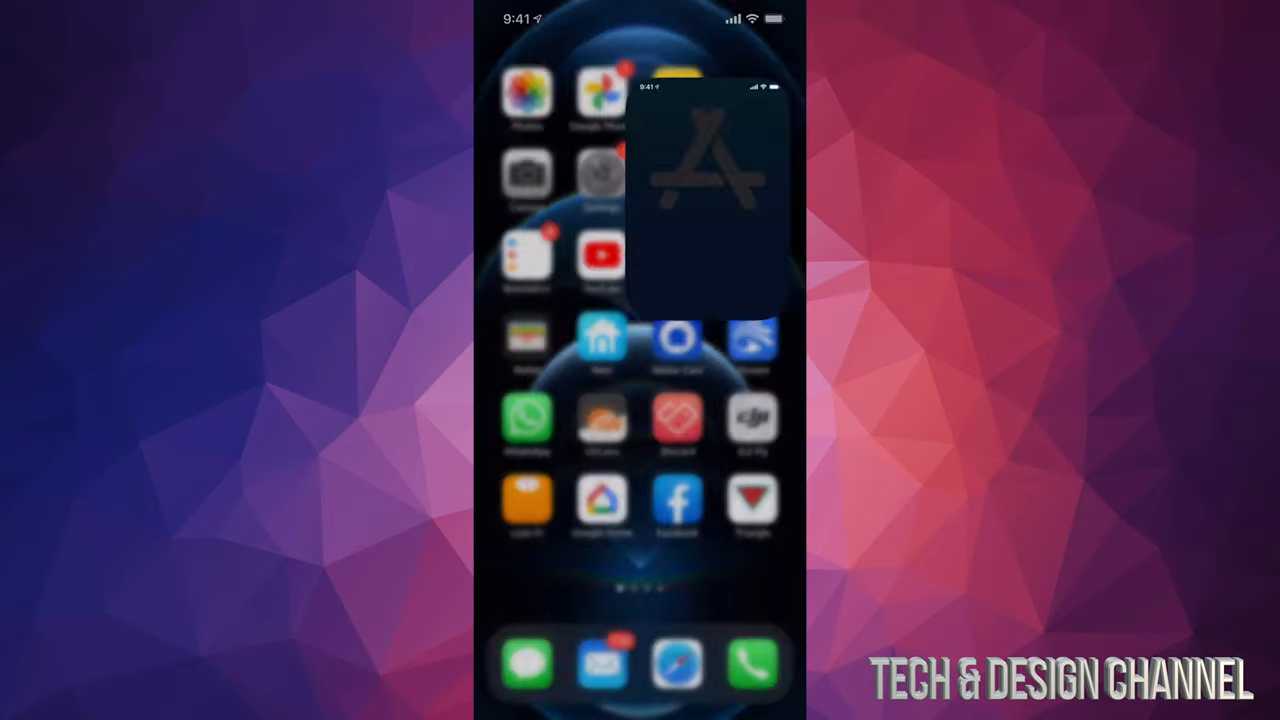
{"action": "left_click", "coordinate": [710, 190]}
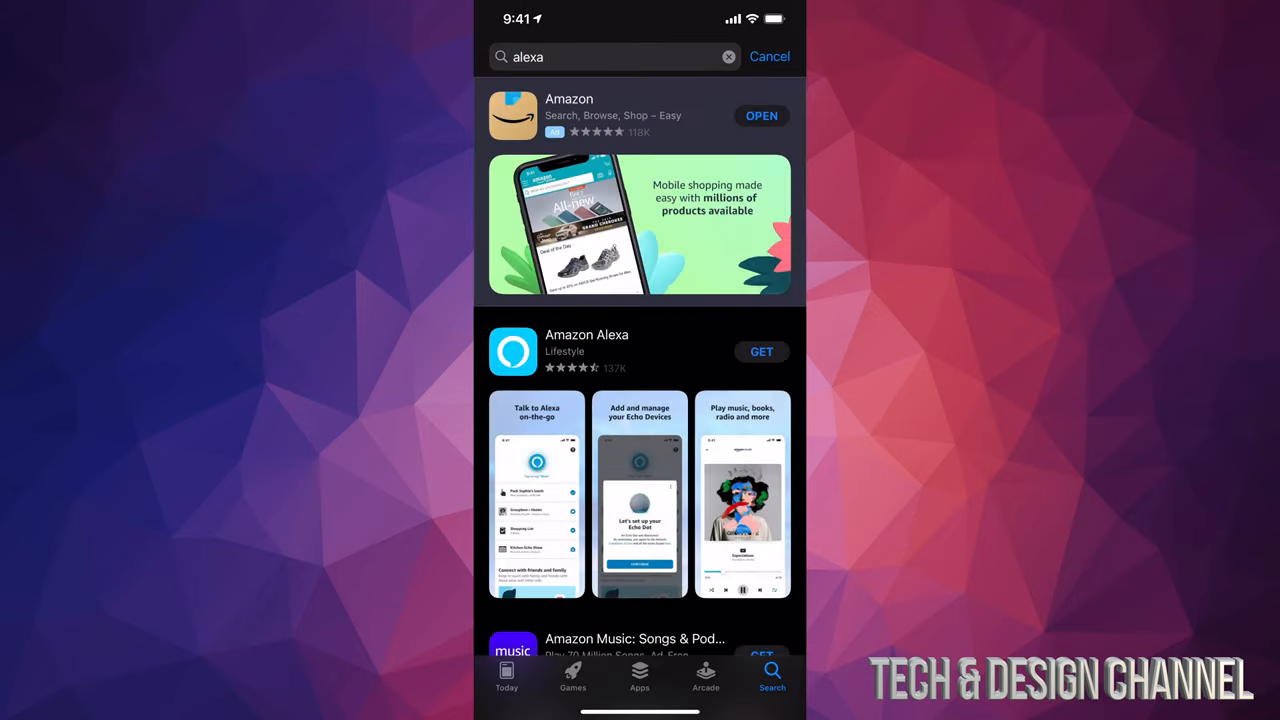
{"action": "scroll", "scroll_direction": "down", "scroll_amount": 3}
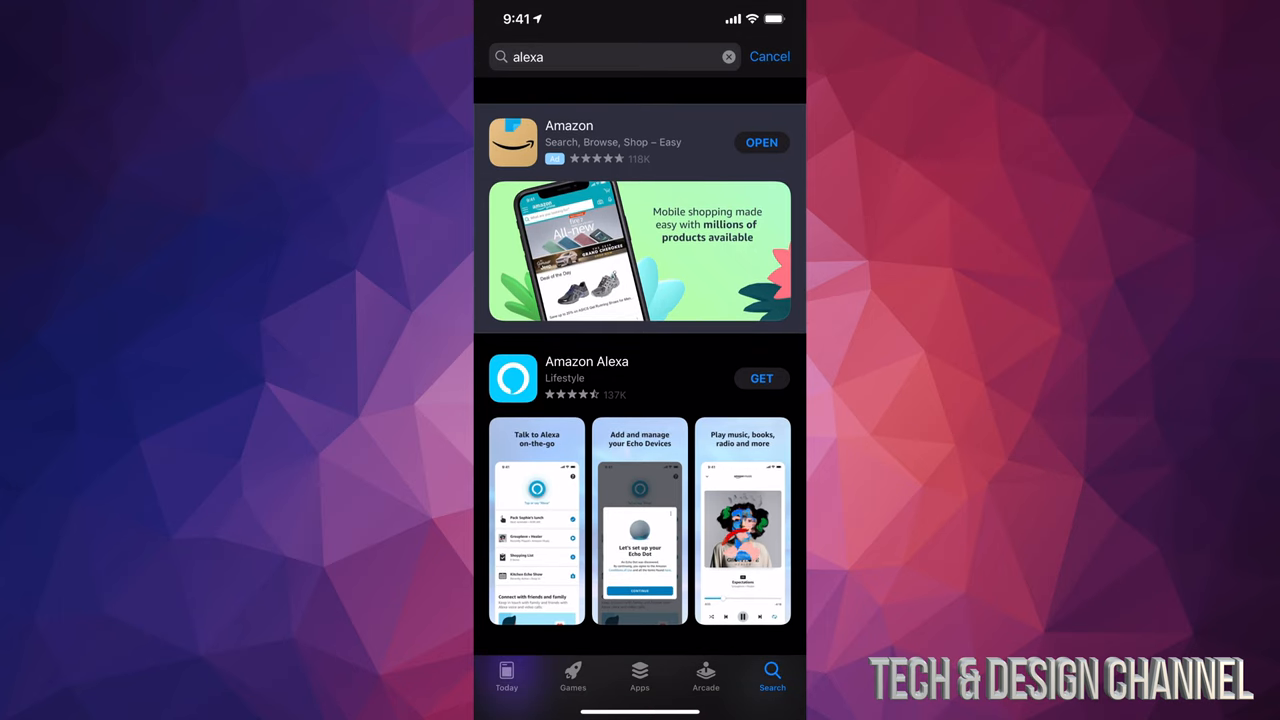
{"action": "scroll", "scroll_direction": "down", "scroll_amount": 3}
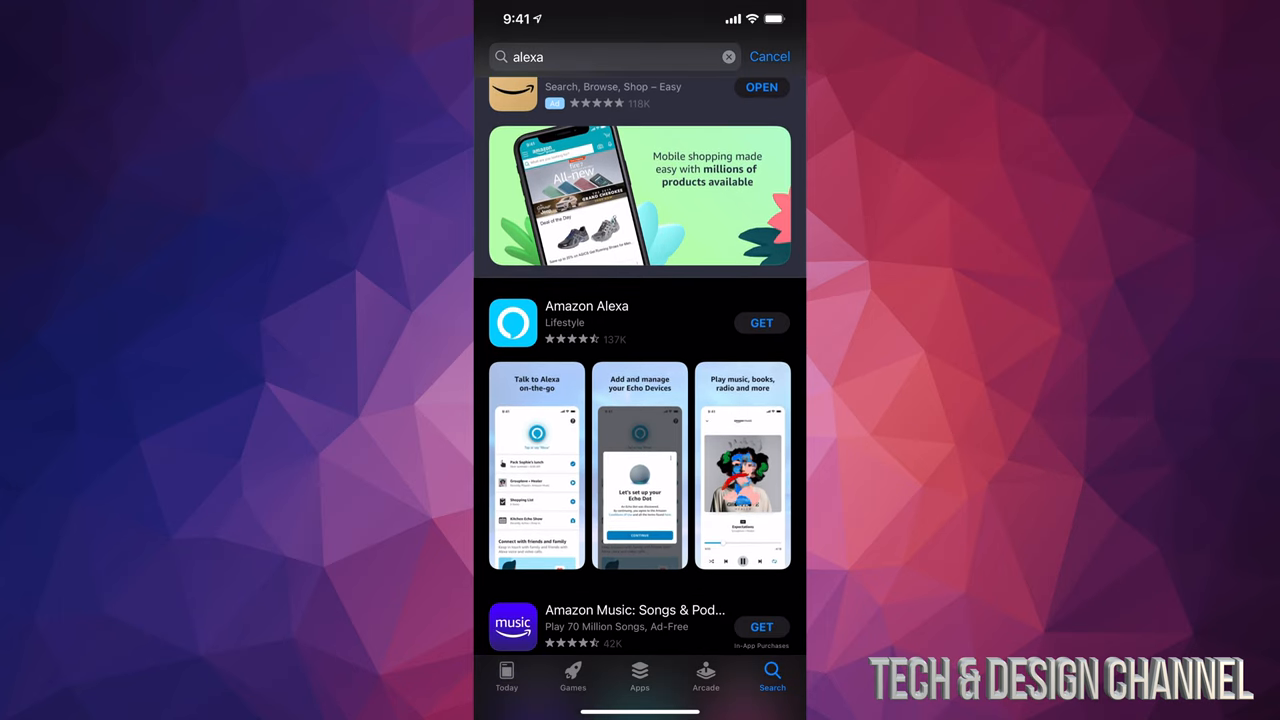
{"action": "scroll", "scroll_direction": "down", "scroll_amount": 3}
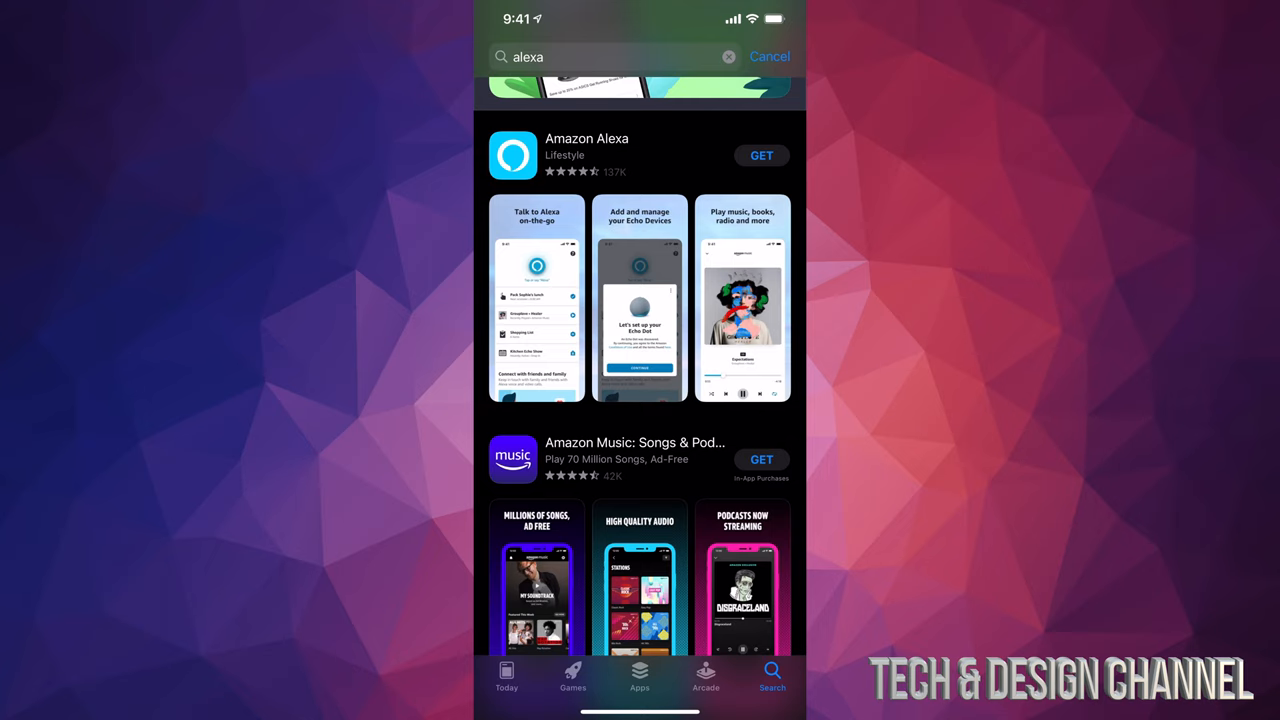
- Open the Amazon Alexa store page, start its download, and browse the page details
{"action": "left_click", "coordinate": [586, 155]}
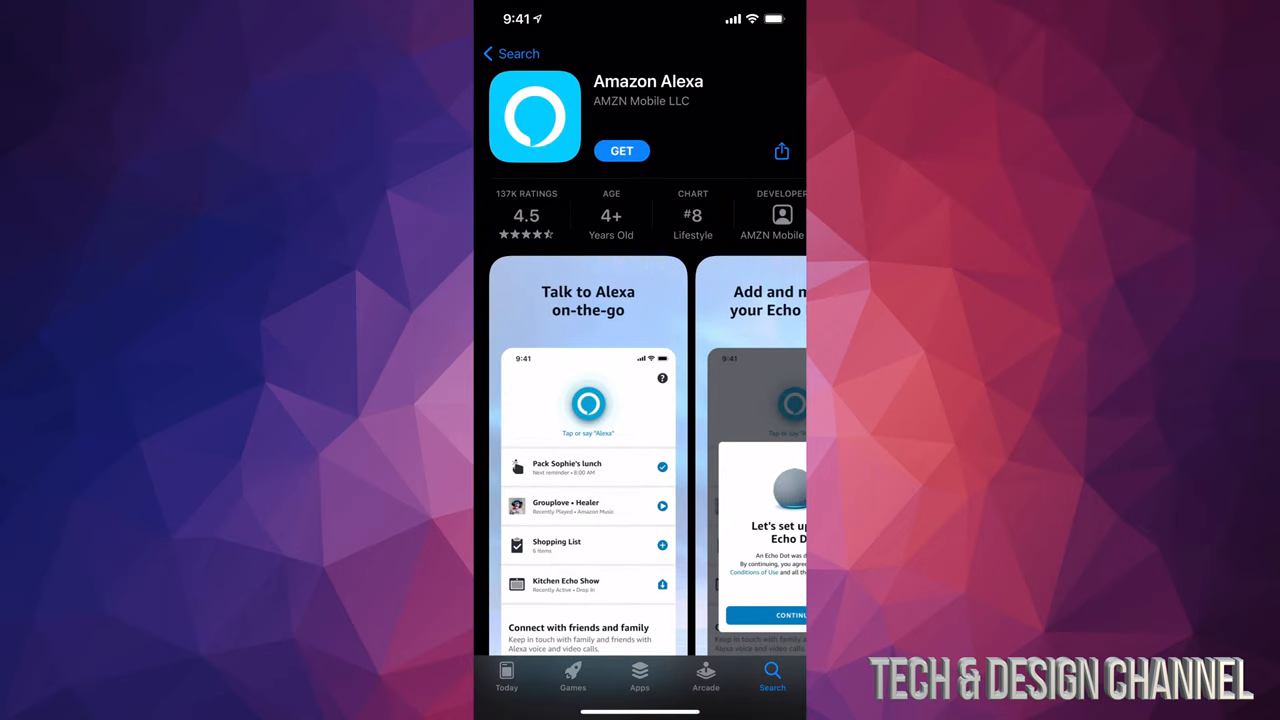
{"action": "left_click", "coordinate": [621, 150]}
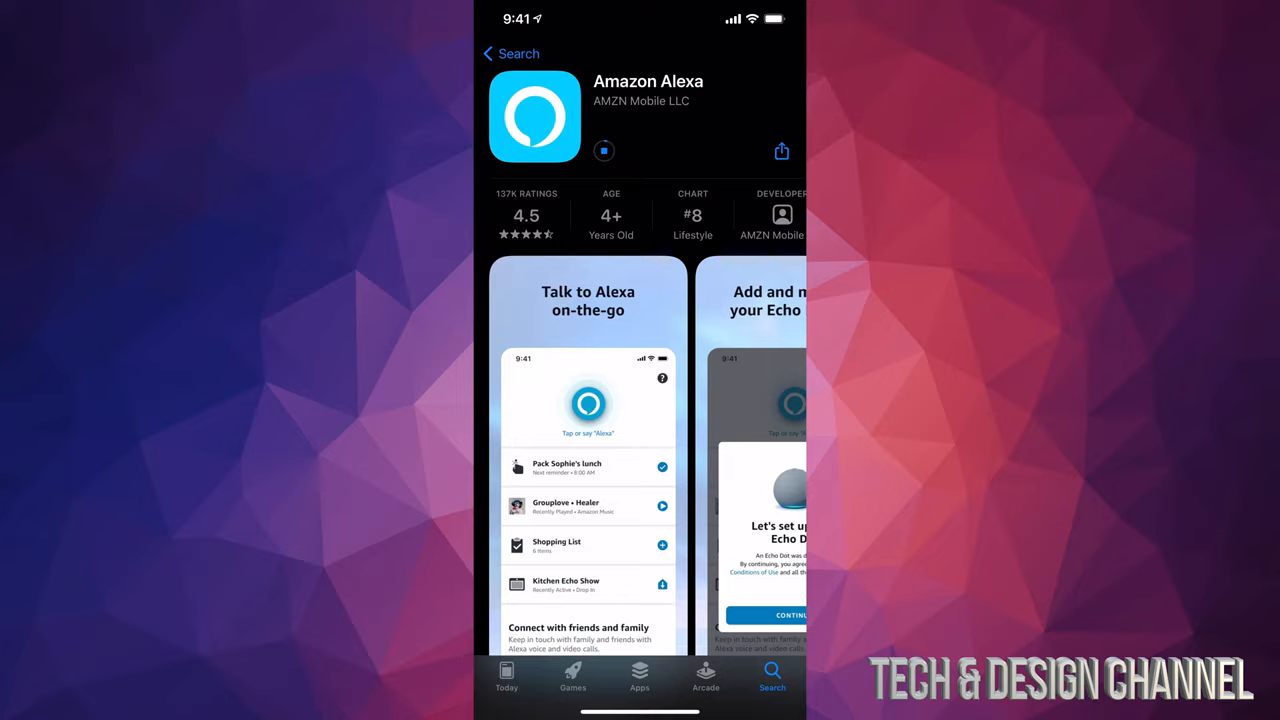
{"action": "scroll", "scroll_direction": "down", "scroll_amount": 3}
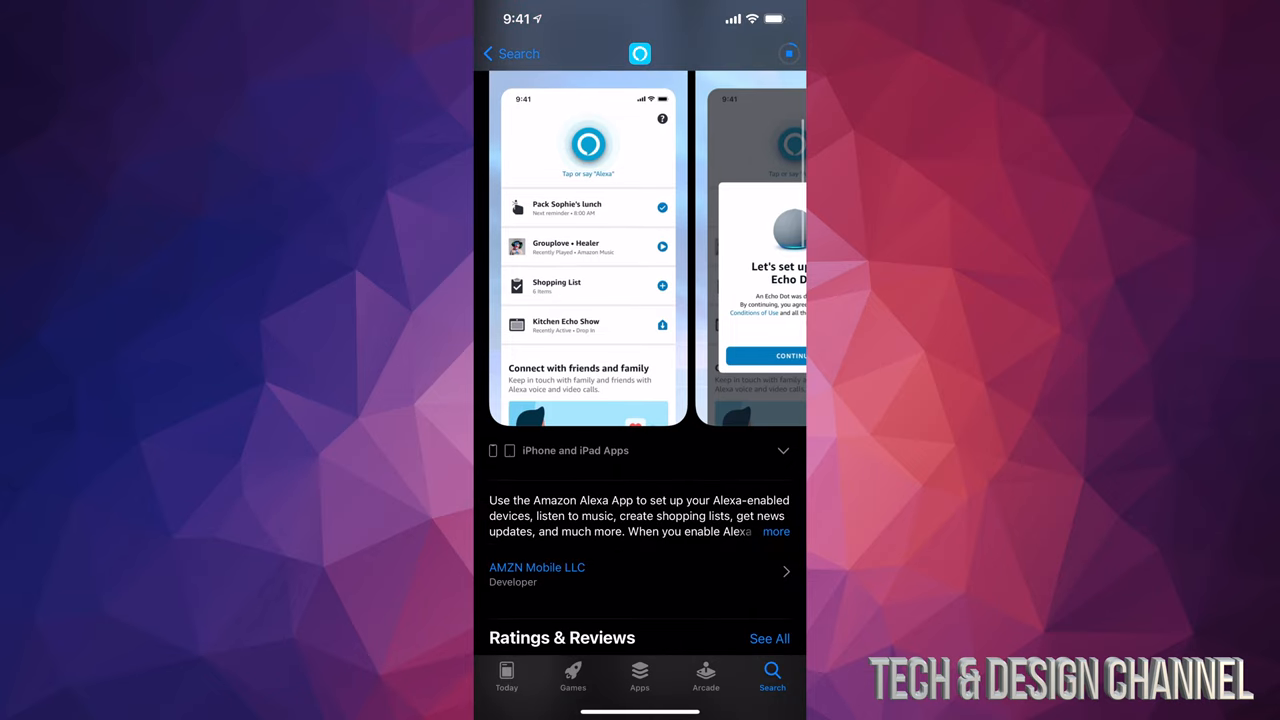
{"action": "scroll", "scroll_direction": "down", "scroll_amount": 3}
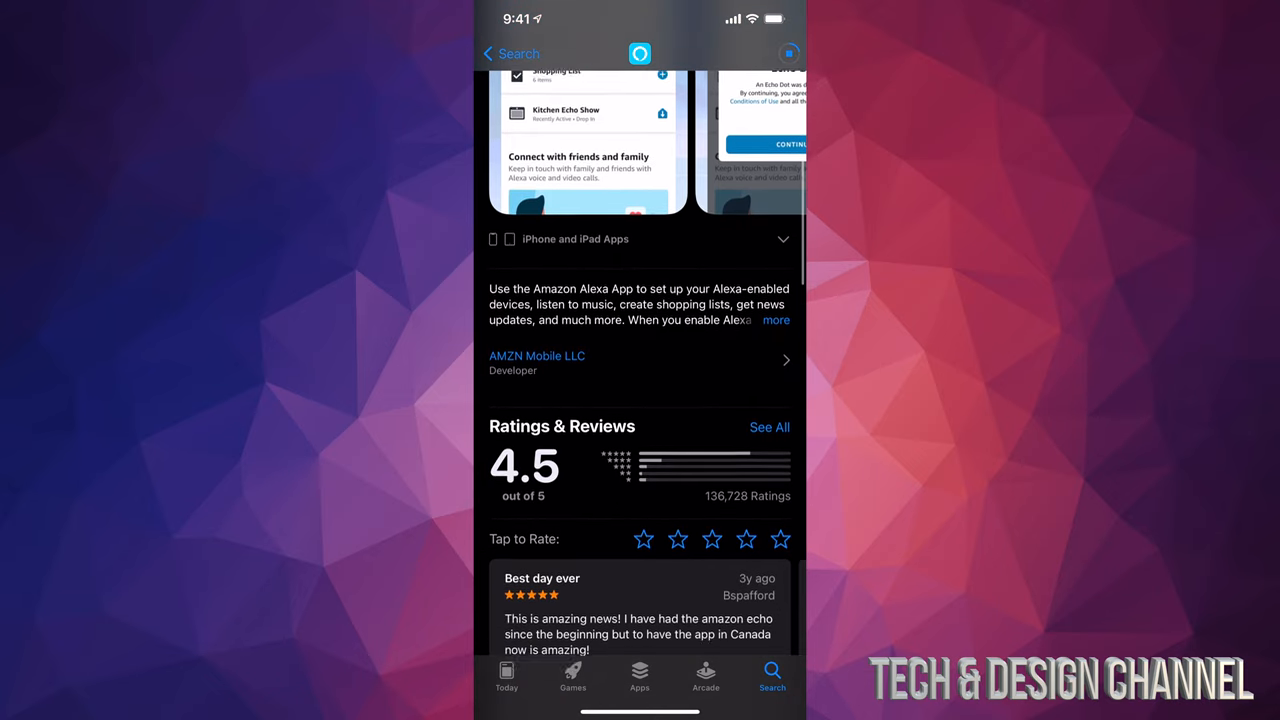
{"action": "scroll", "scroll_direction": "down", "scroll_amount": 3}
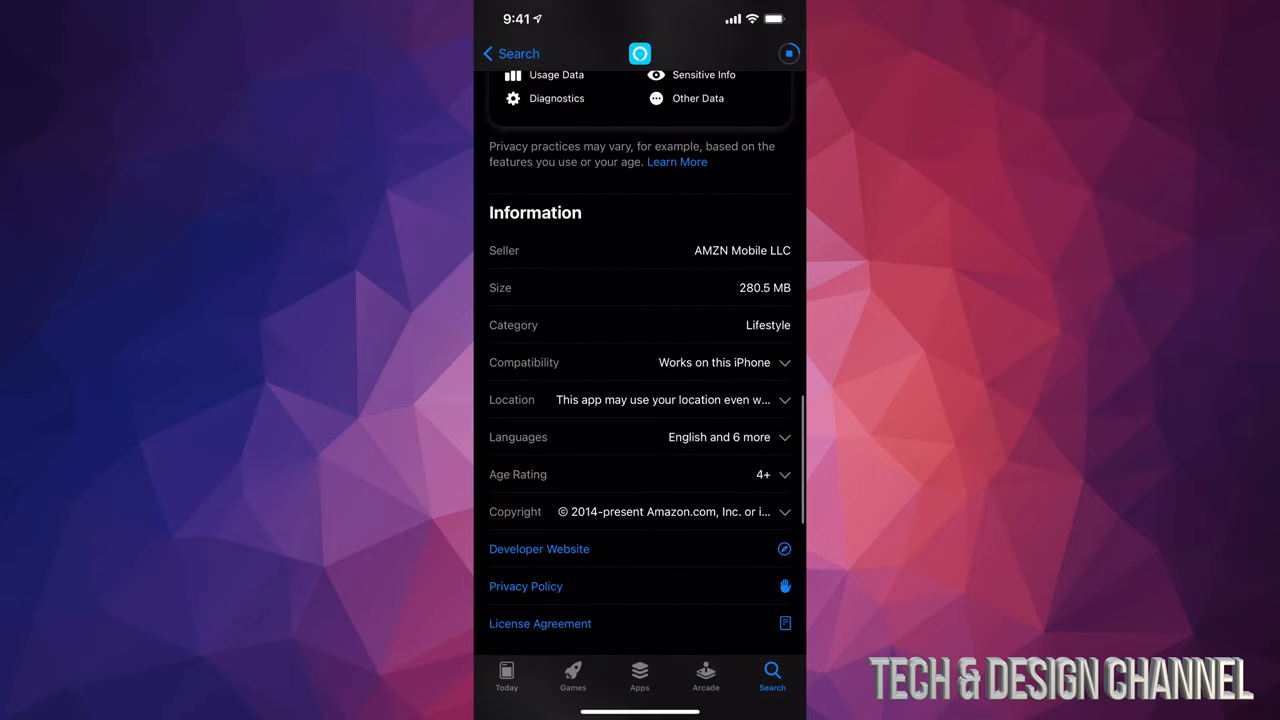
{"action": "scroll", "scroll_direction": "down", "scroll_amount": 3}
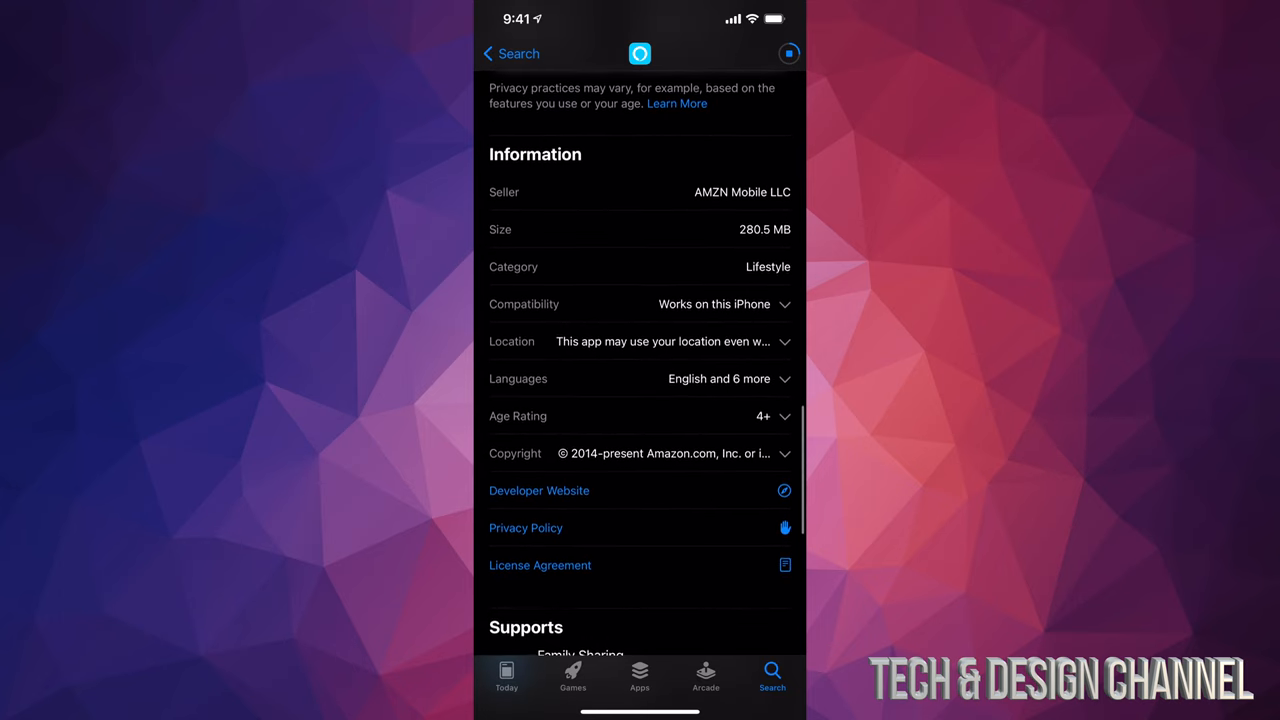
{"action": "scroll", "scroll_direction": "down", "scroll_amount": 3}
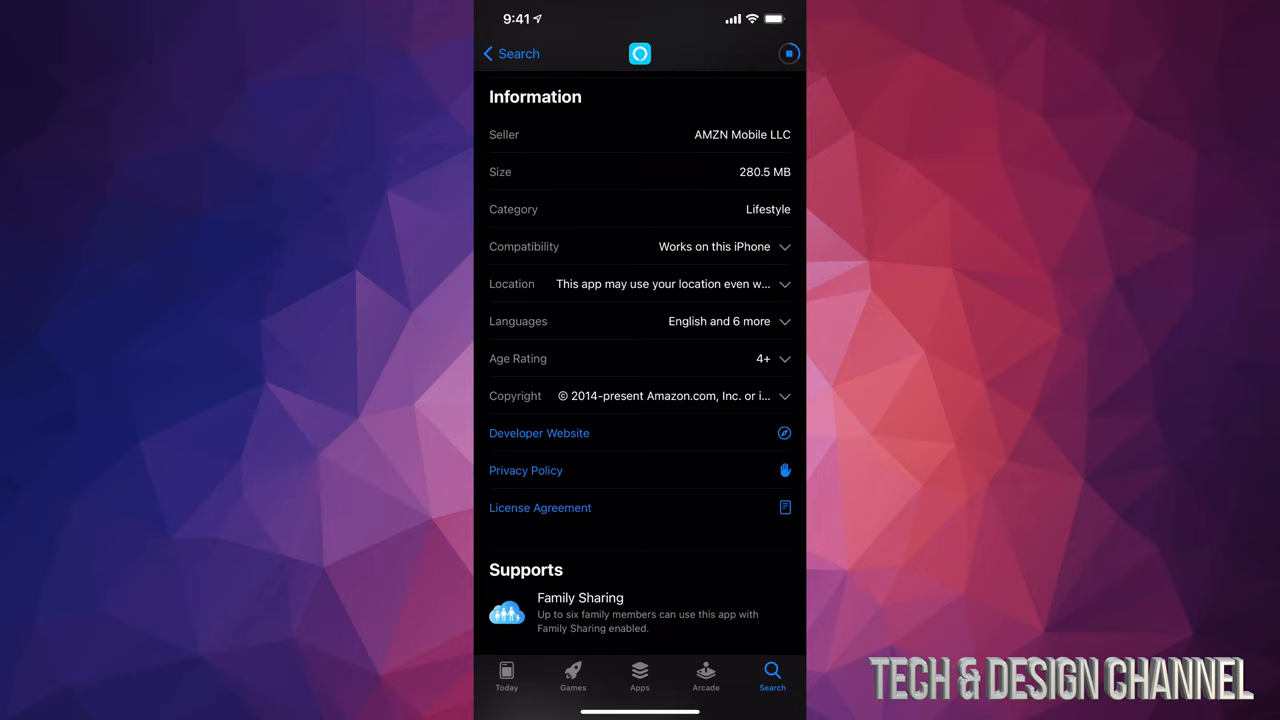
- Expand Compatibility details while the Alexa download completes, then return to the page top
{"action": "left_click", "coordinate": [784, 246]}
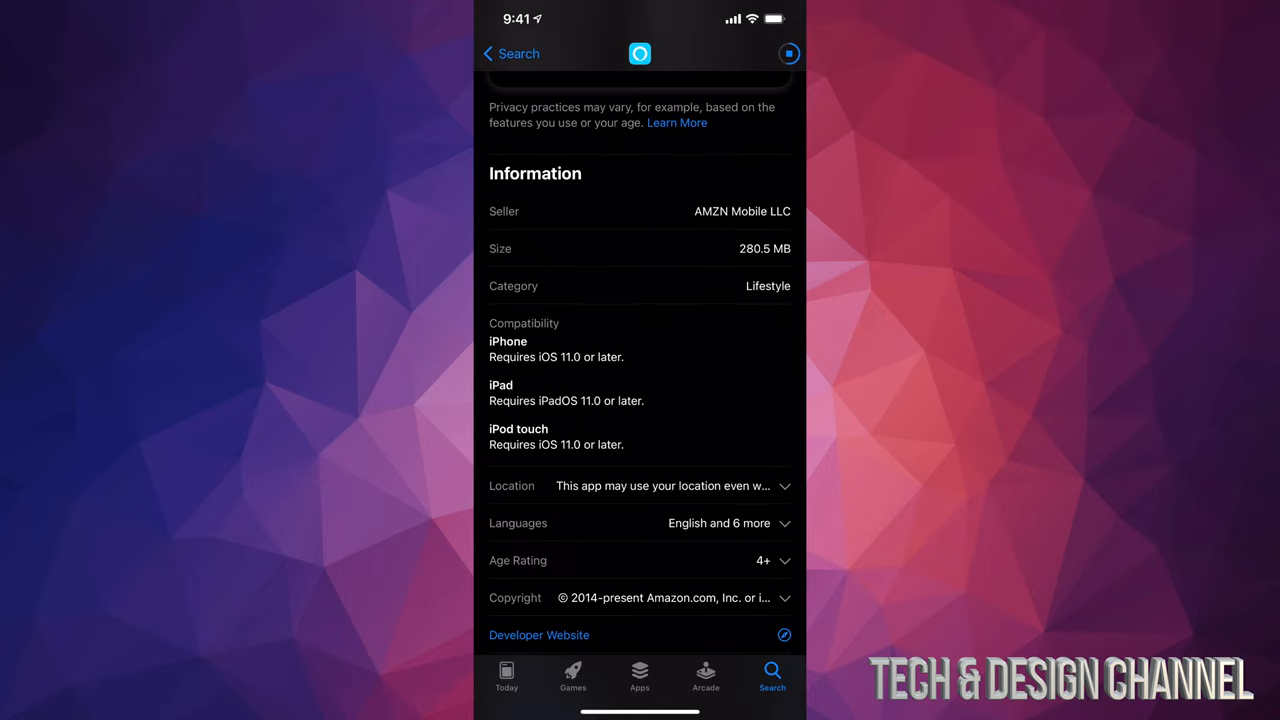
{"action": "scroll", "scroll_direction": "down", "scroll_amount": 3}
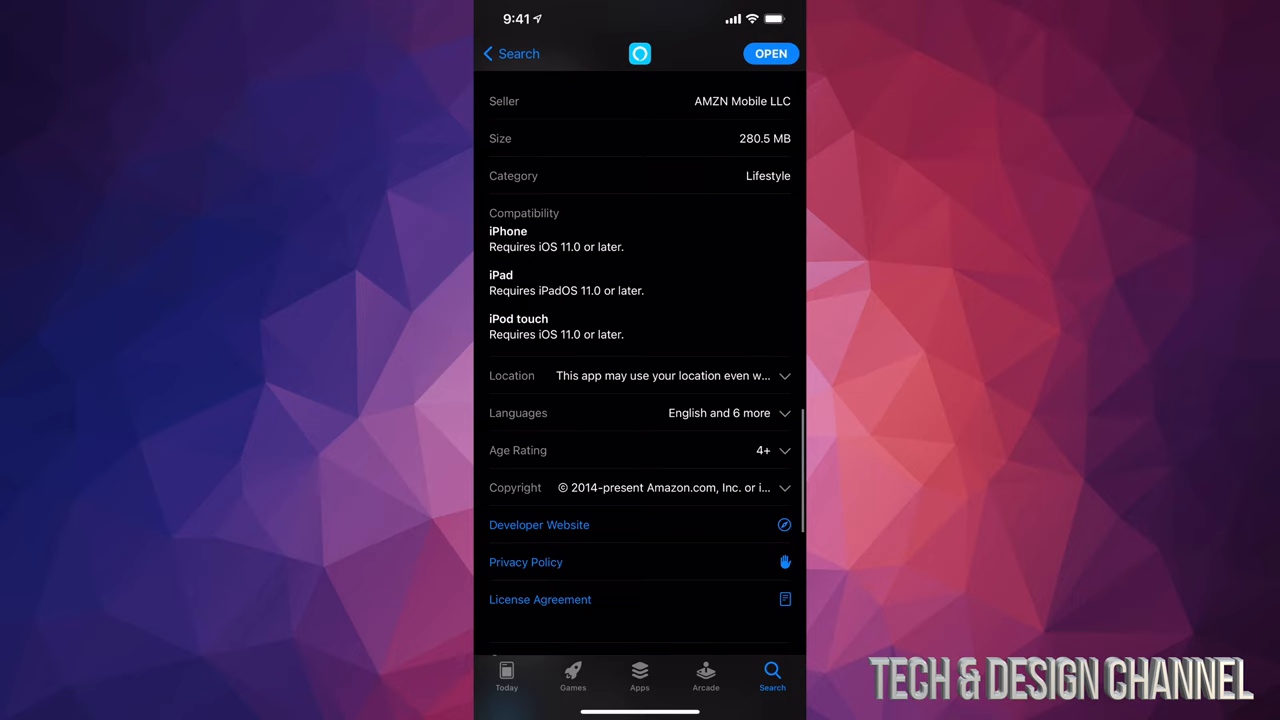
{"action": "scroll", "scroll_direction": "down", "scroll_amount": 3}
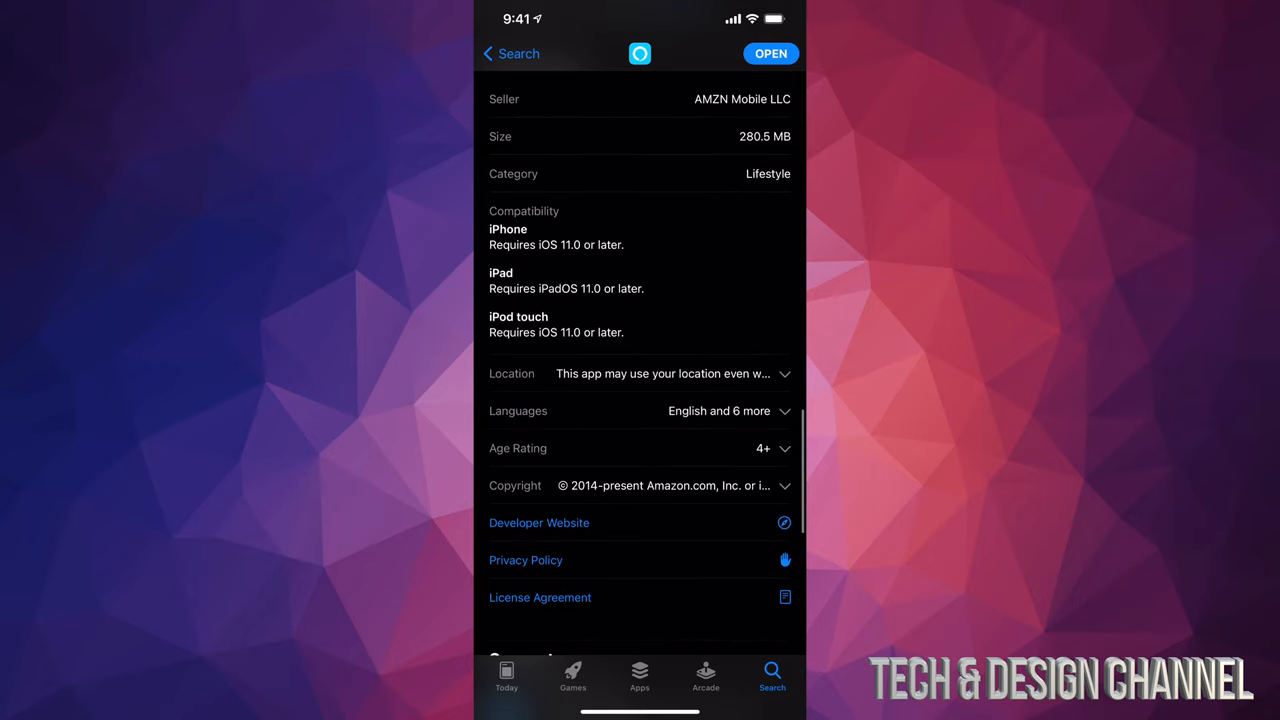
{"action": "scroll", "scroll_direction": "down", "scroll_amount": 3}
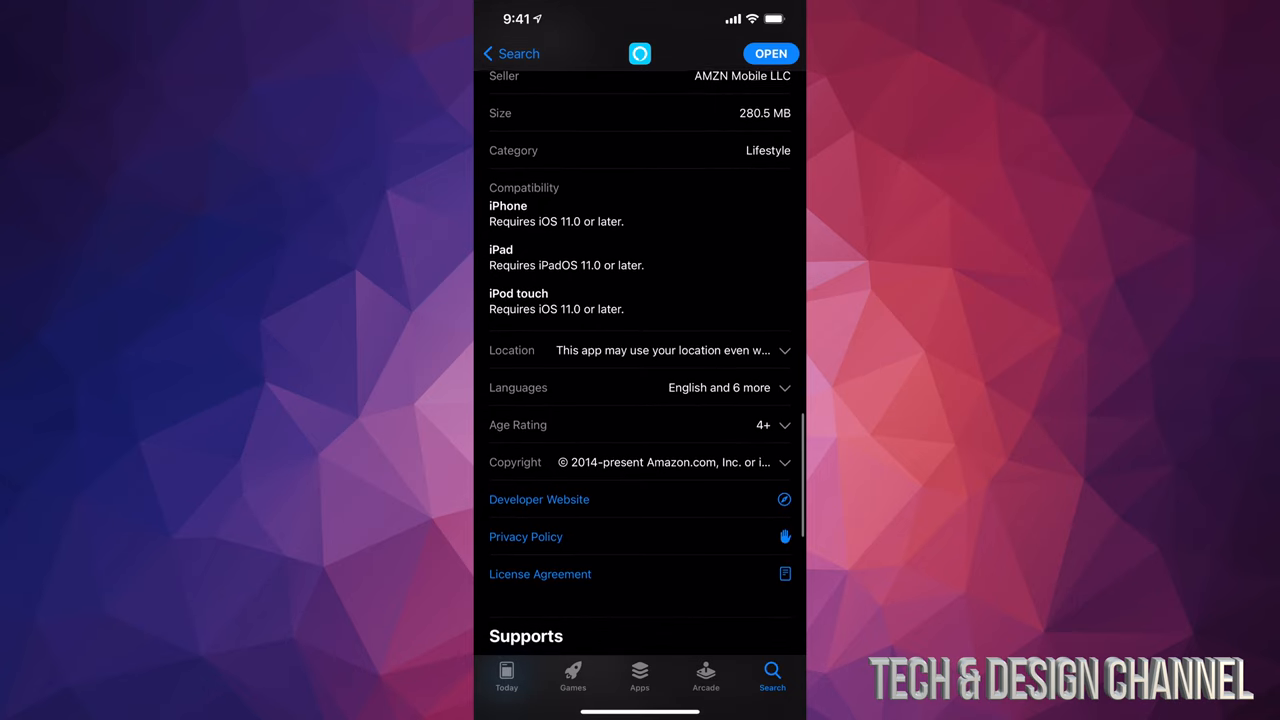
{"action": "scroll", "scroll_direction": "down", "scroll_amount": 3}
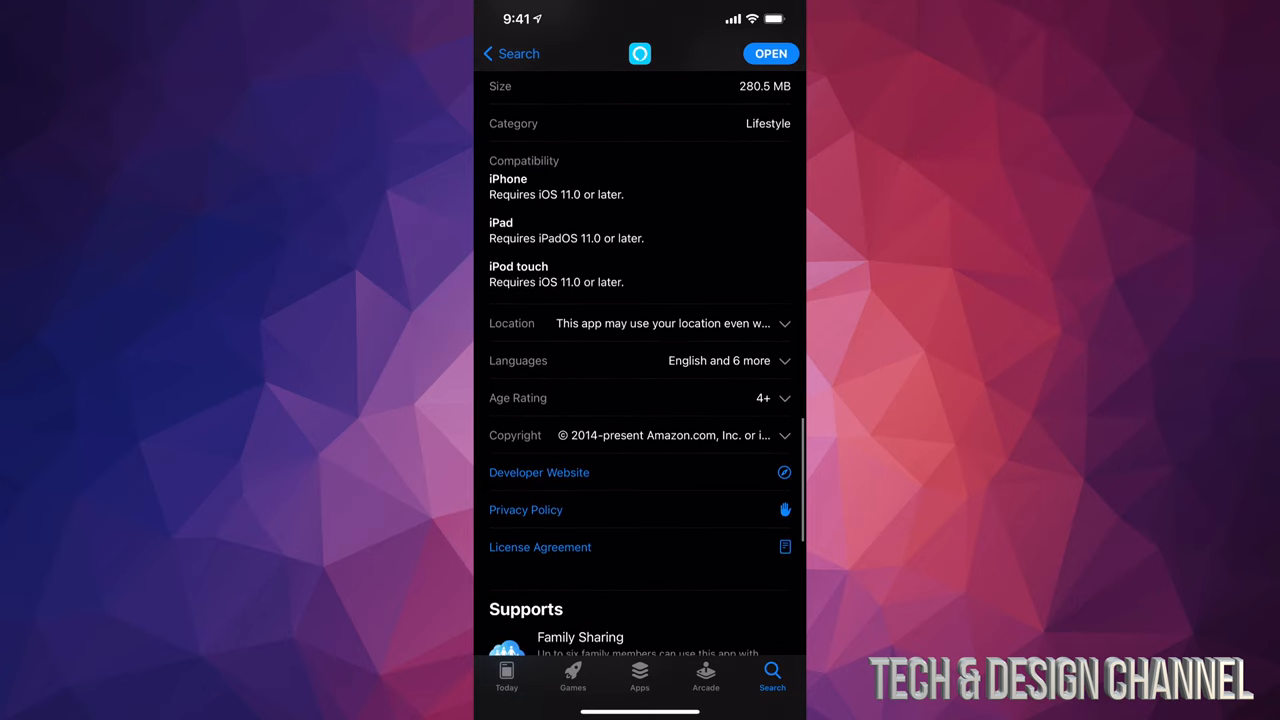
{"action": "scroll", "scroll_direction": "down", "scroll_amount": 3}
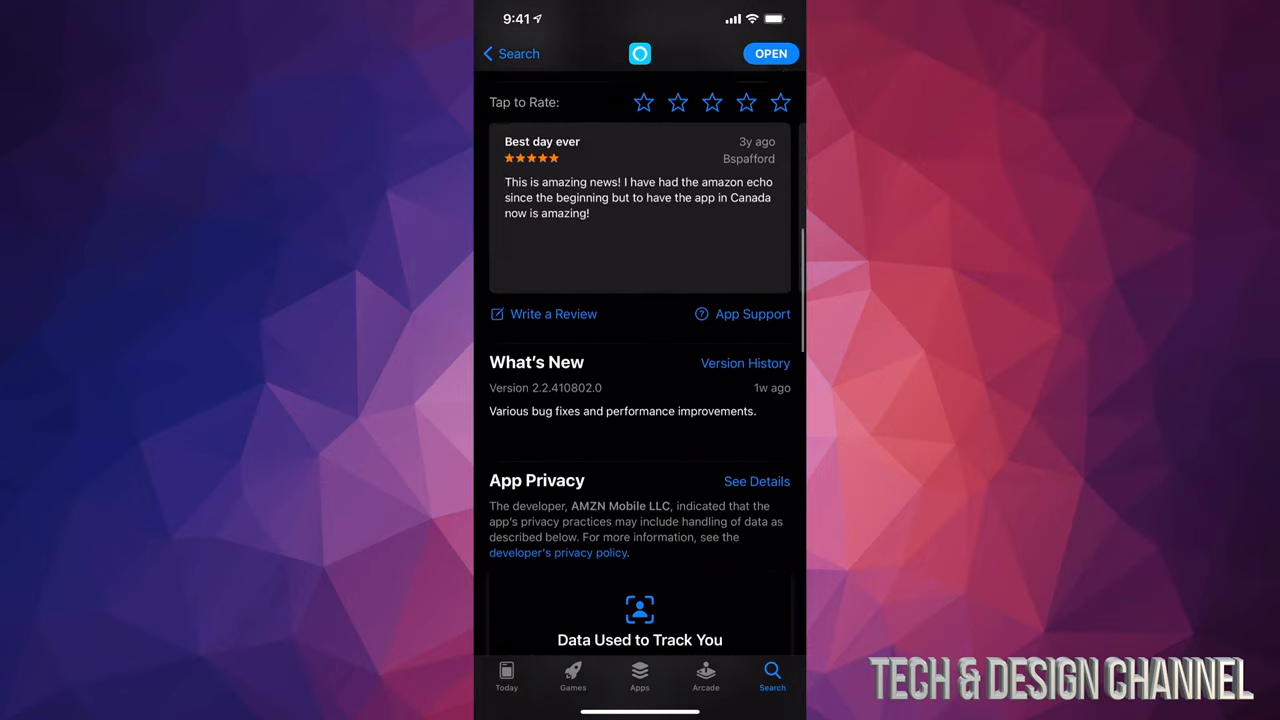
{"action": "scroll", "scroll_direction": "up", "scroll_amount": 3}
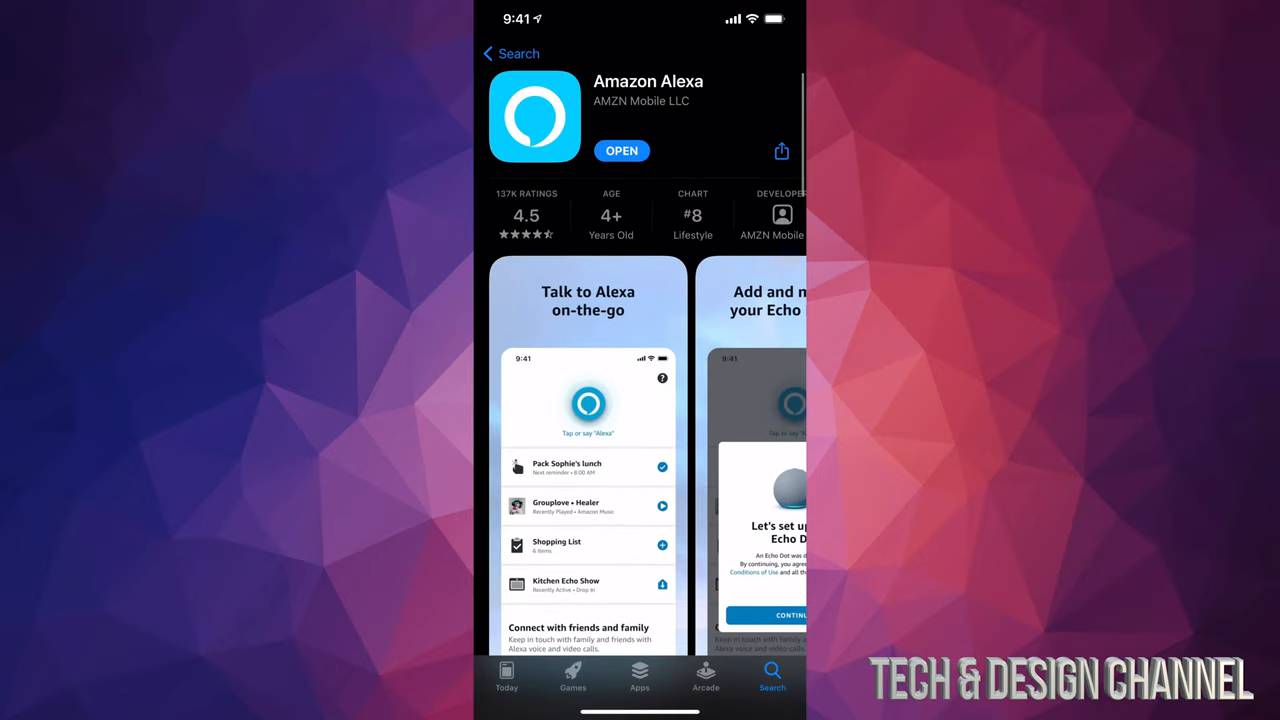
- Launch Amazon Alexa, answer the Bluetooth prompt, and sign in to the Amazon account
{"action": "left_click", "coordinate": [621, 150]}
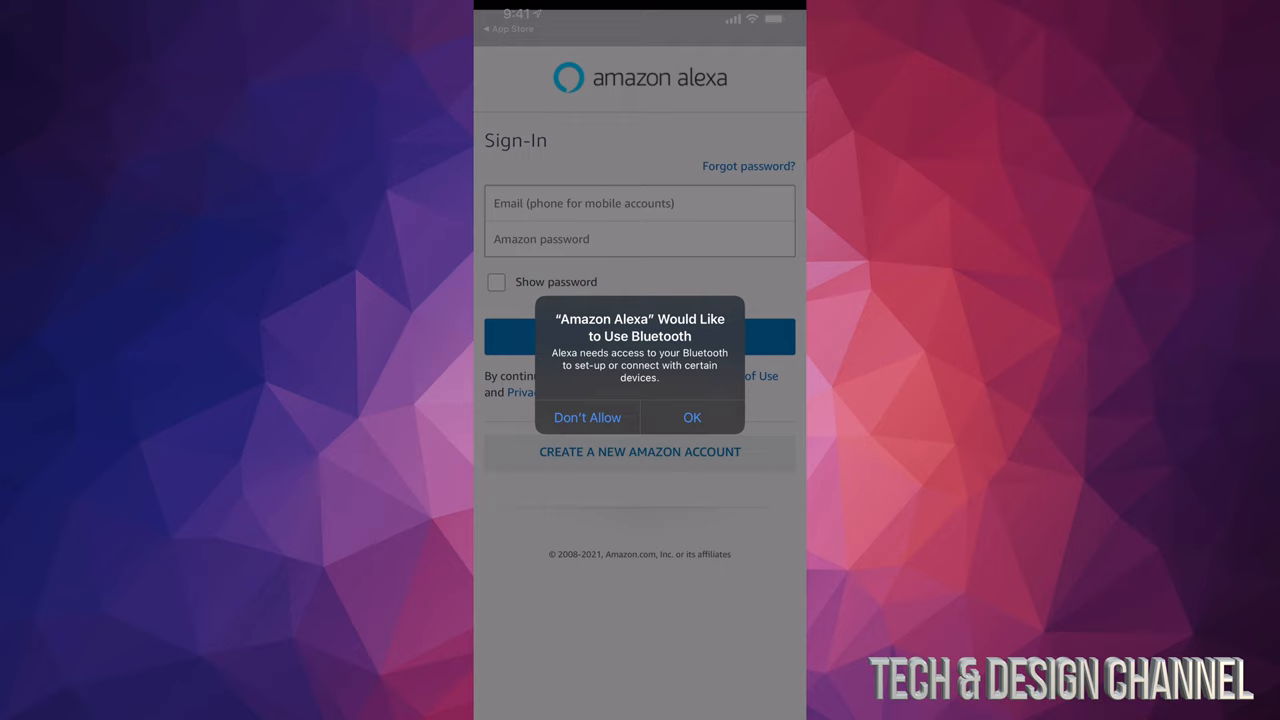
{"action": "left_click", "coordinate": [691, 417]}
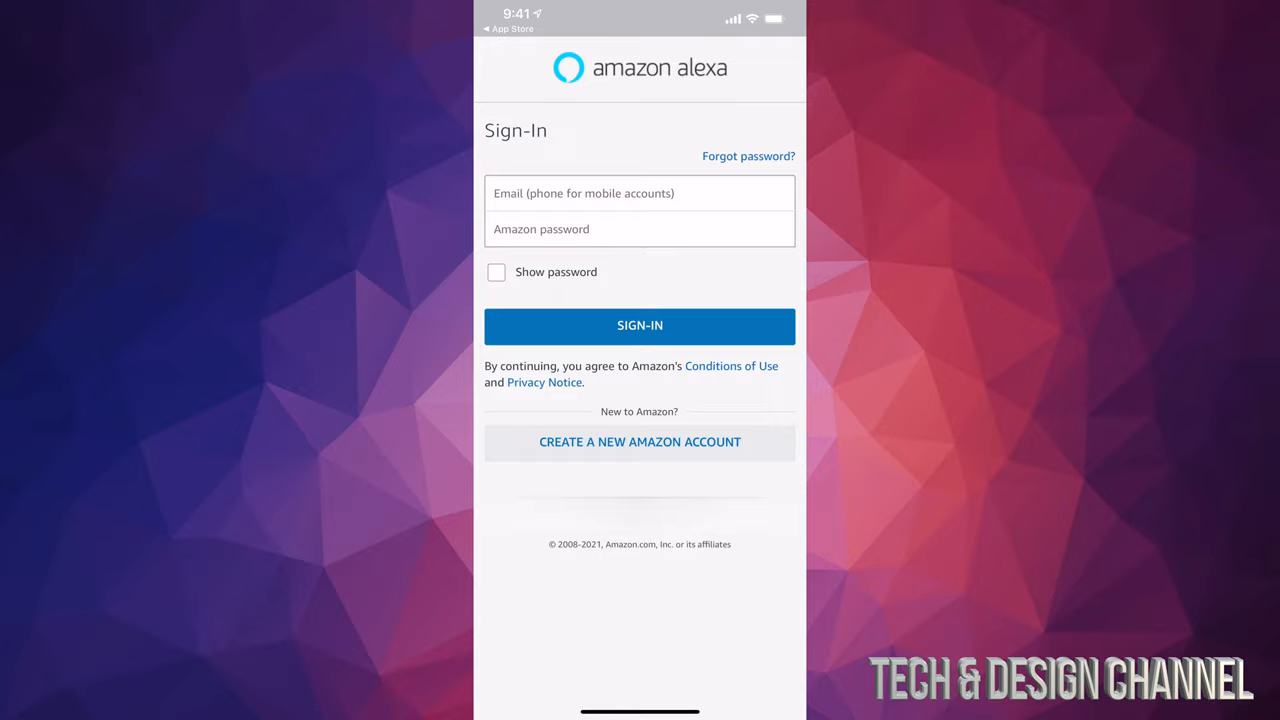
{"action": "left_click", "coordinate": [639, 326]}
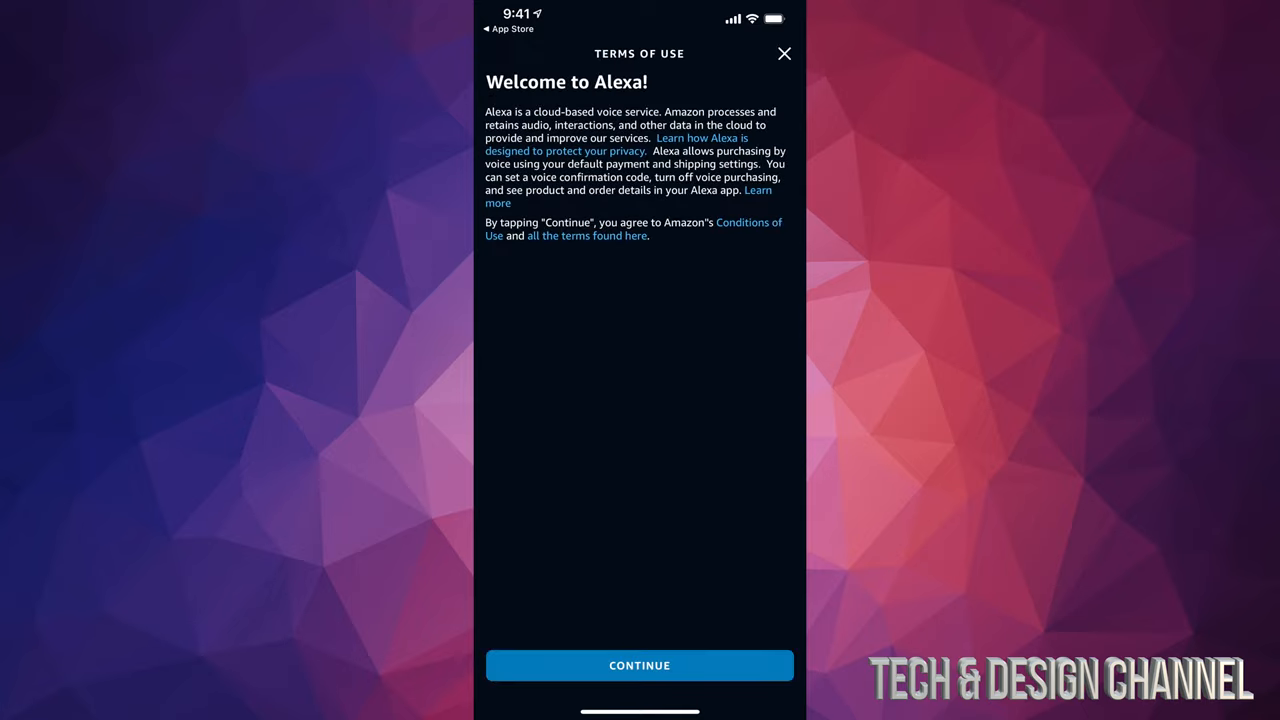
- Accept the Alexa terms, answer contacts and notifications permissions, and start voice profile setup
{"action": "left_click", "coordinate": [639, 664]}
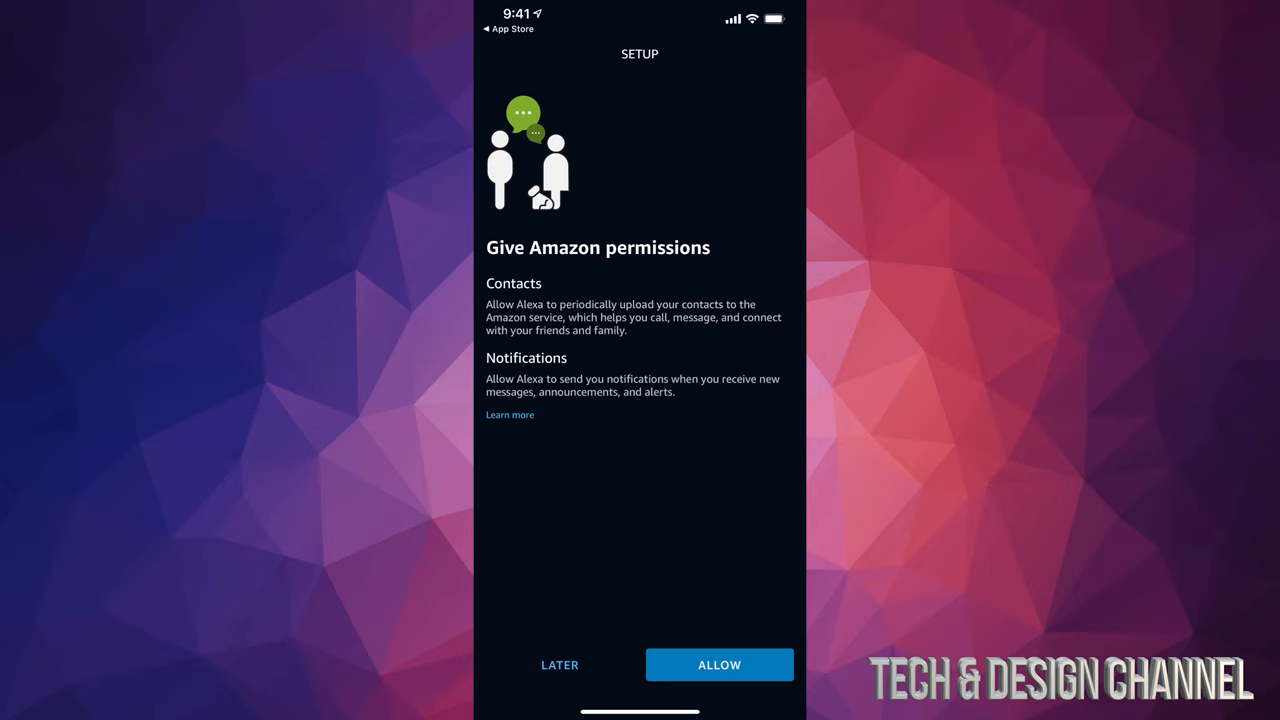
{"action": "left_click", "coordinate": [719, 664]}
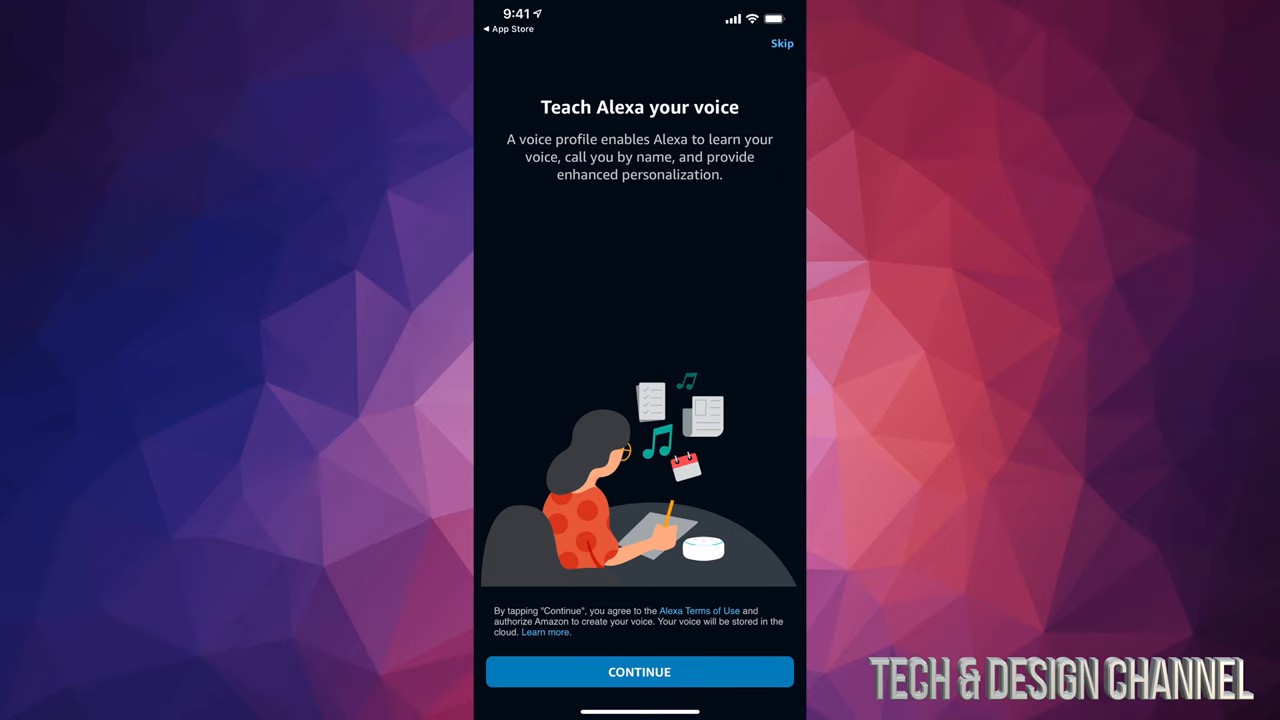
{"action": "left_click", "coordinate": [641, 671]}
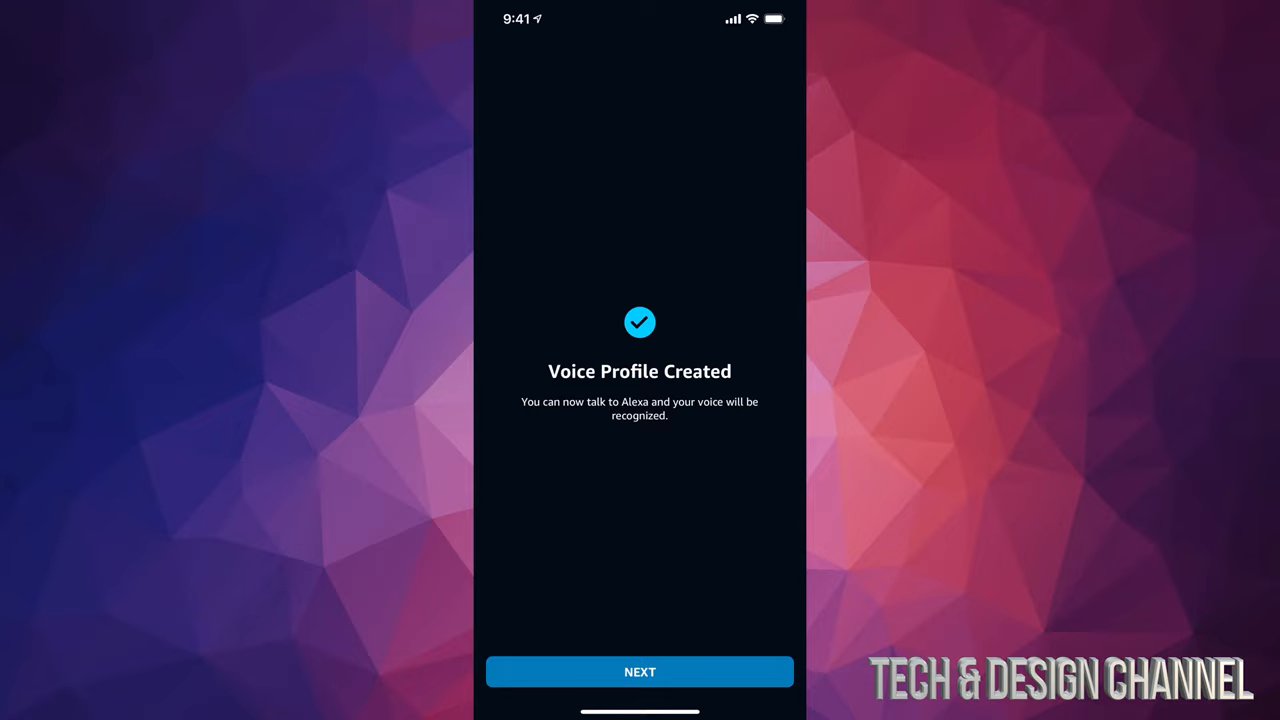
- Finish voice training to reach the Alexa home screen
{"action": "left_click", "coordinate": [639, 671]}
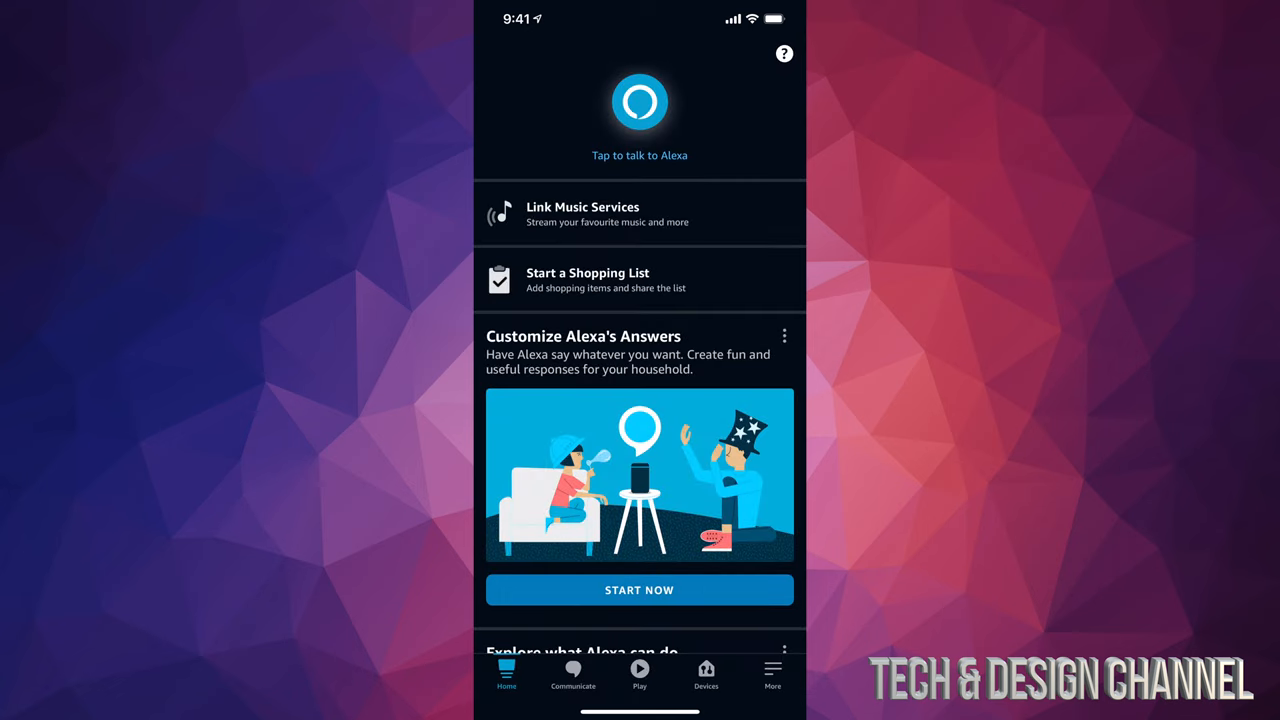